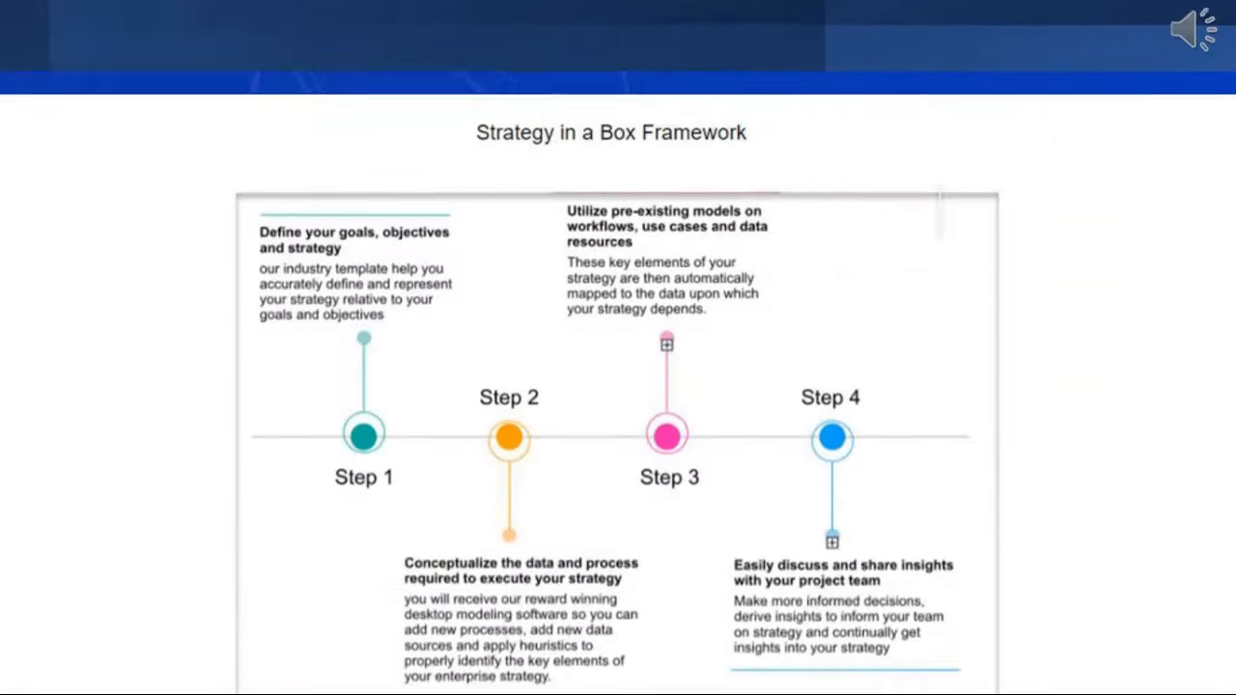
pyautogui.scroll(-3)
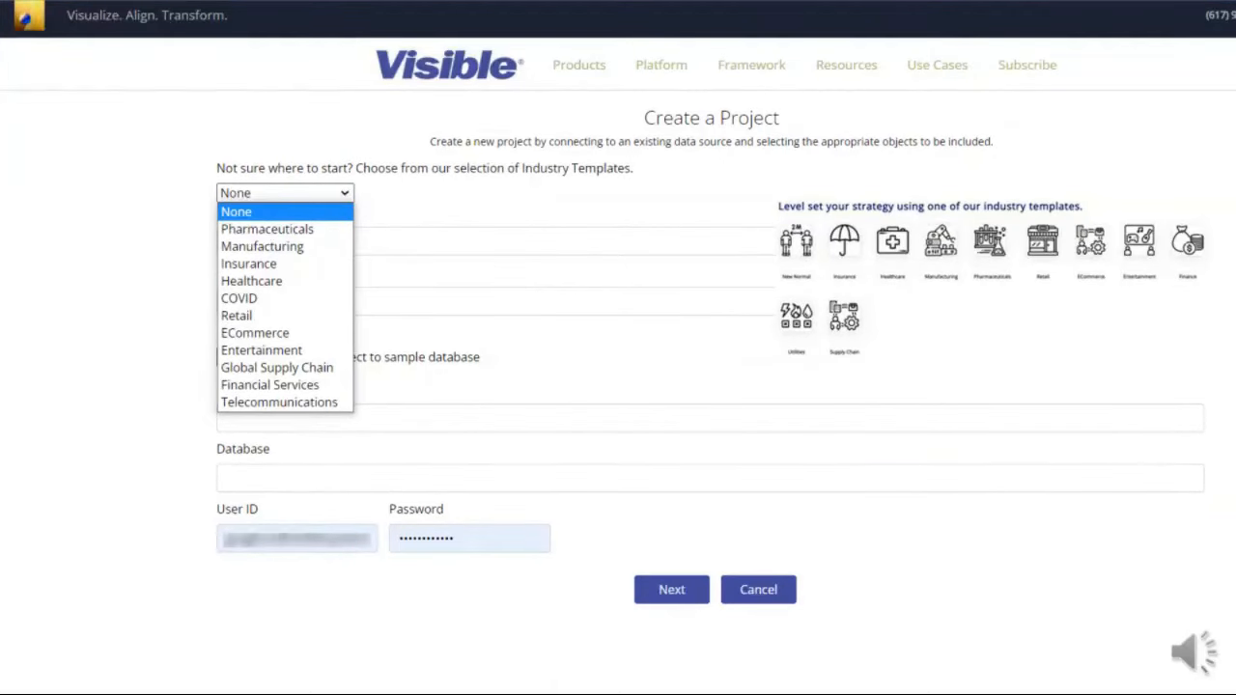
pyautogui.scroll(-3)
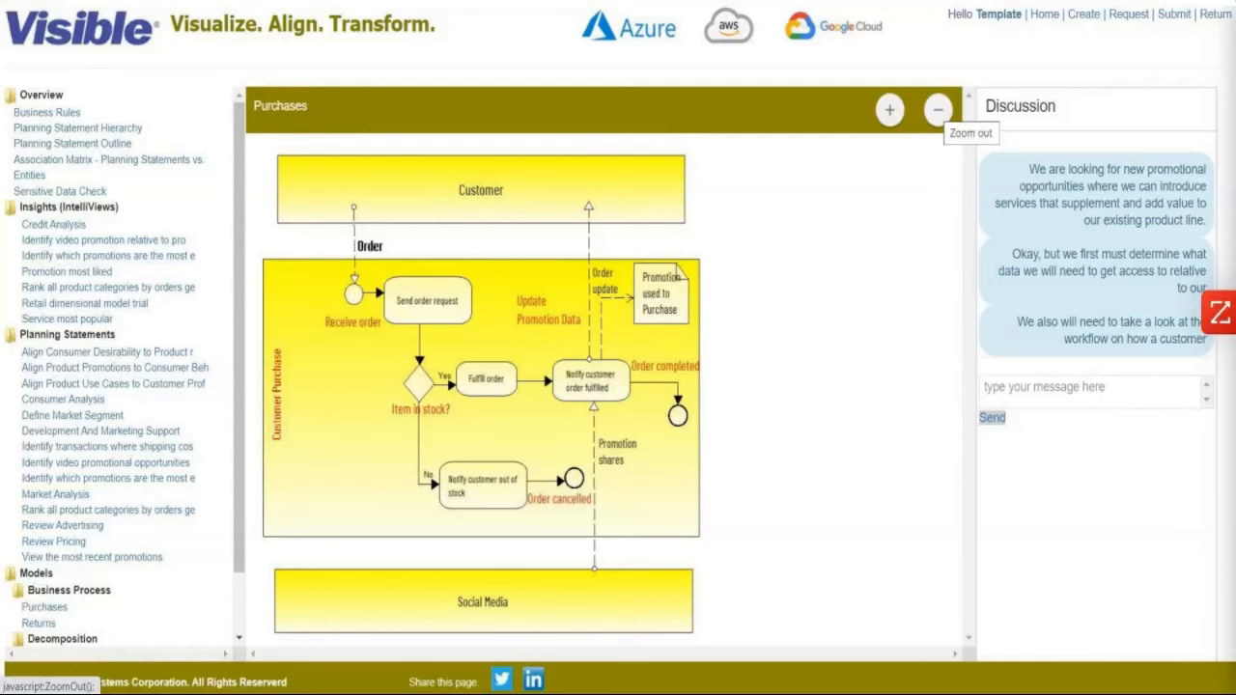
pyautogui.scroll(-3)
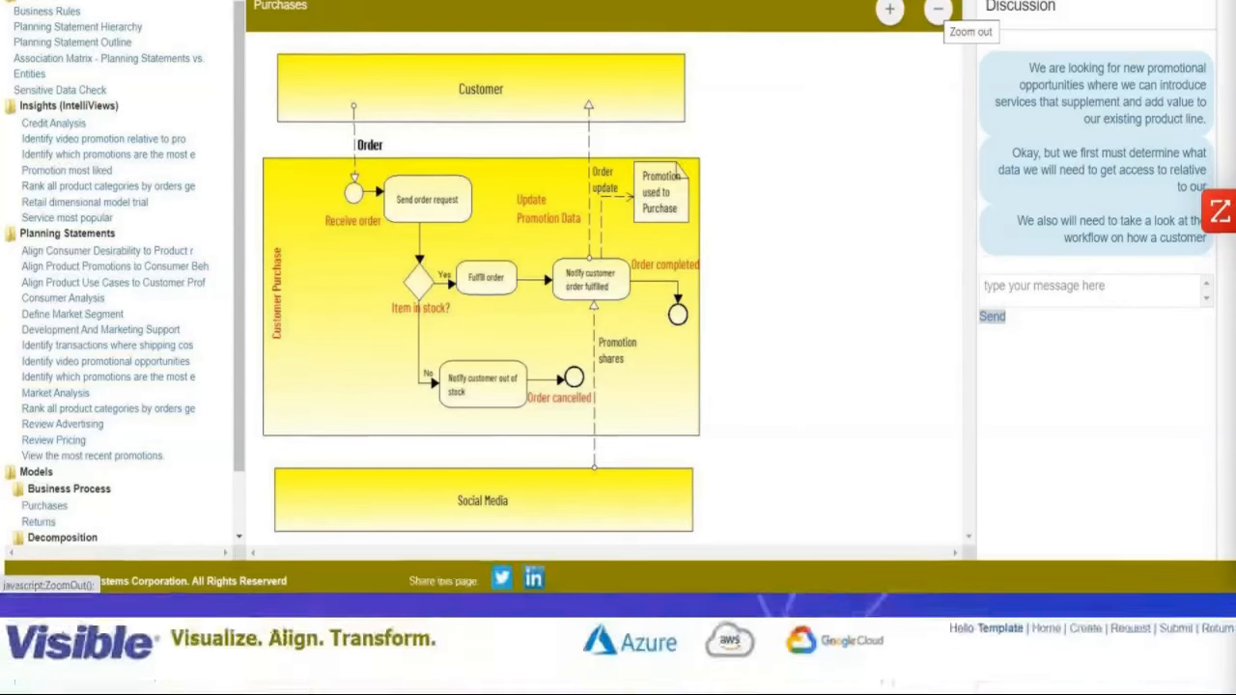